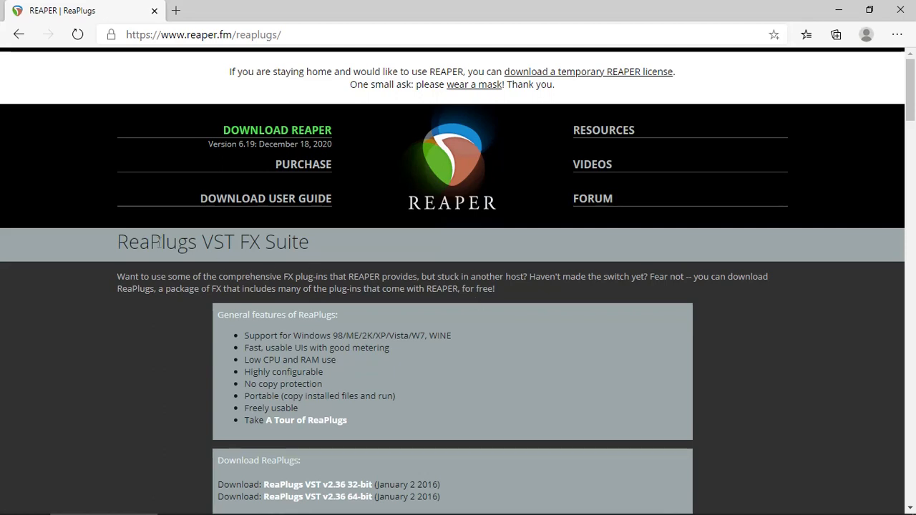
# Browse down the Plugins list to the Cockos vendor folder
pyautogui.tripleClick(212, 240)
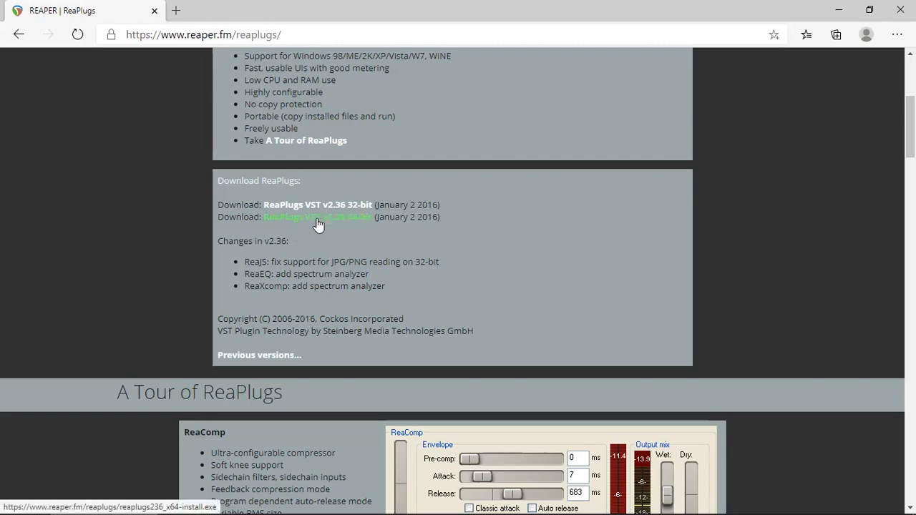
pyautogui.scroll(-3)
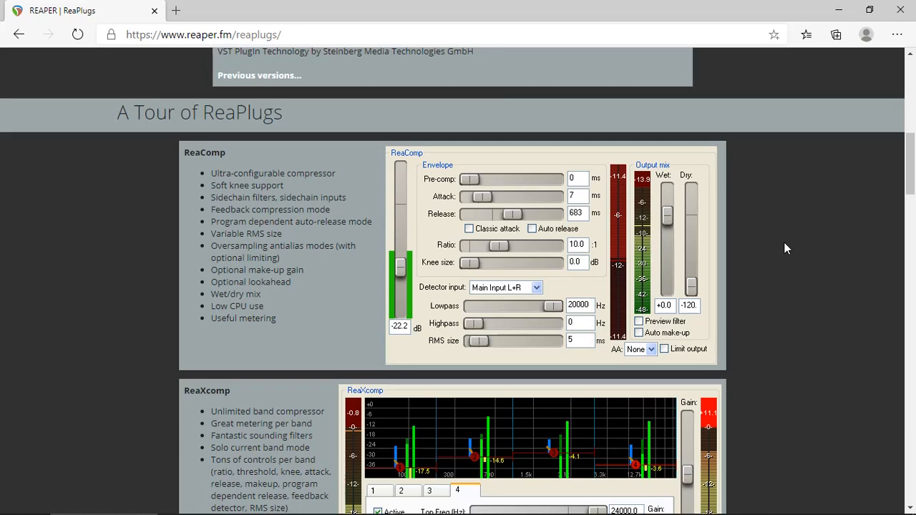
pyautogui.scroll(-3)
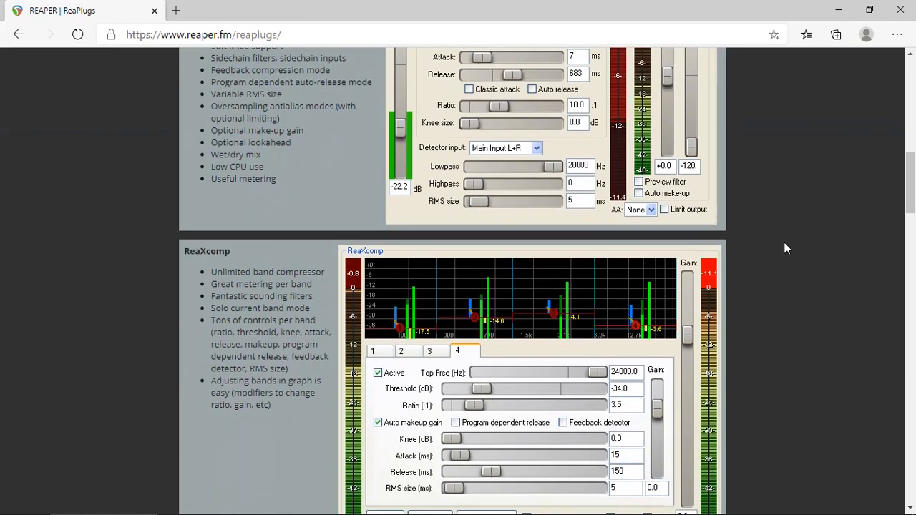
pyautogui.scroll(-3)
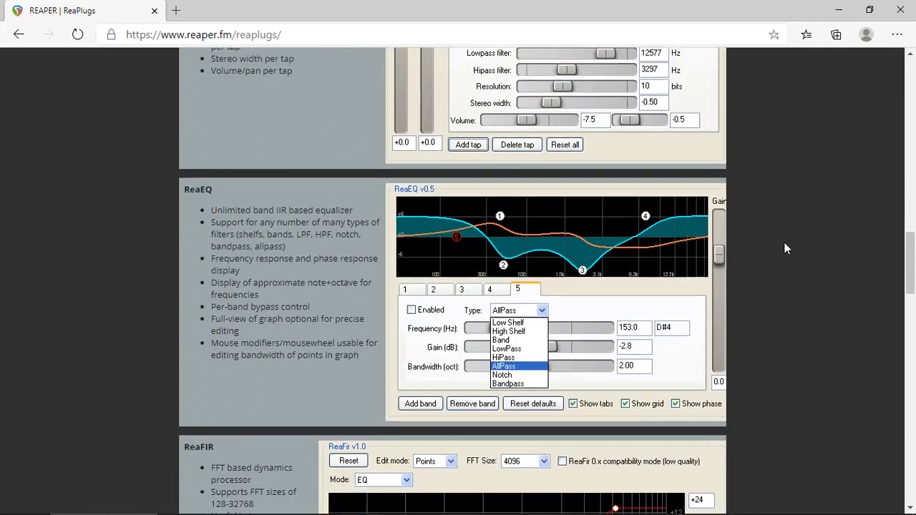
pyautogui.scroll(-3)
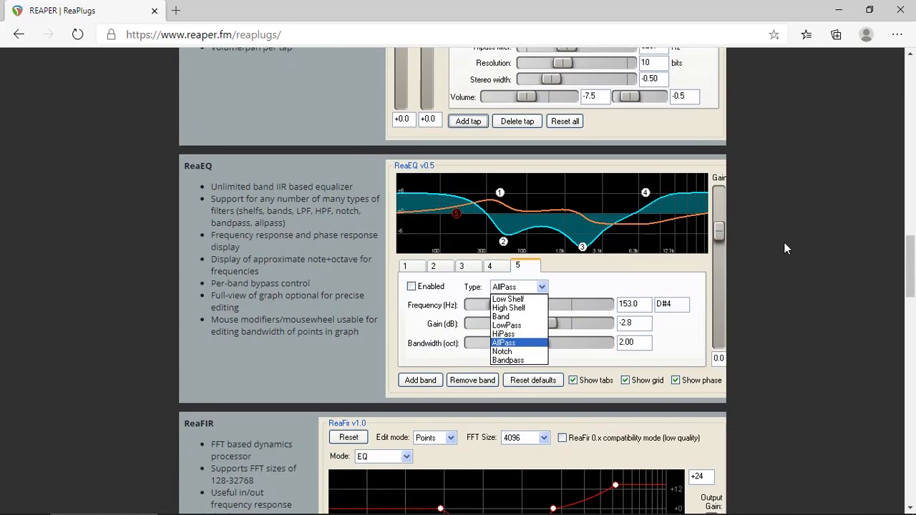
pyautogui.scroll(-3)
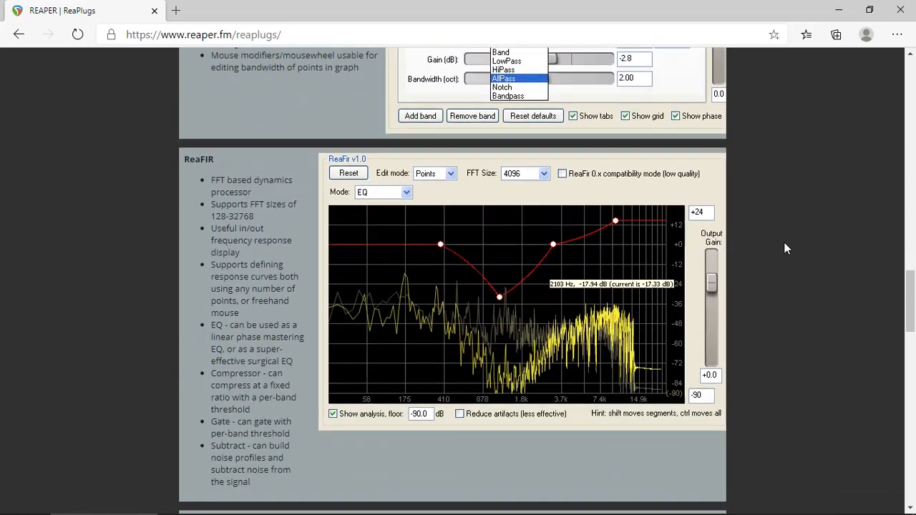
pyautogui.scroll(-3)
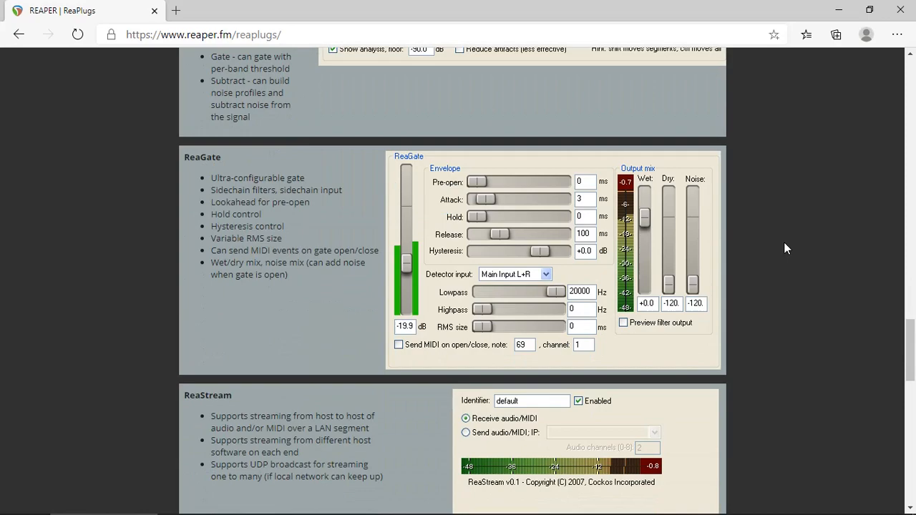
pyautogui.scroll(-3)
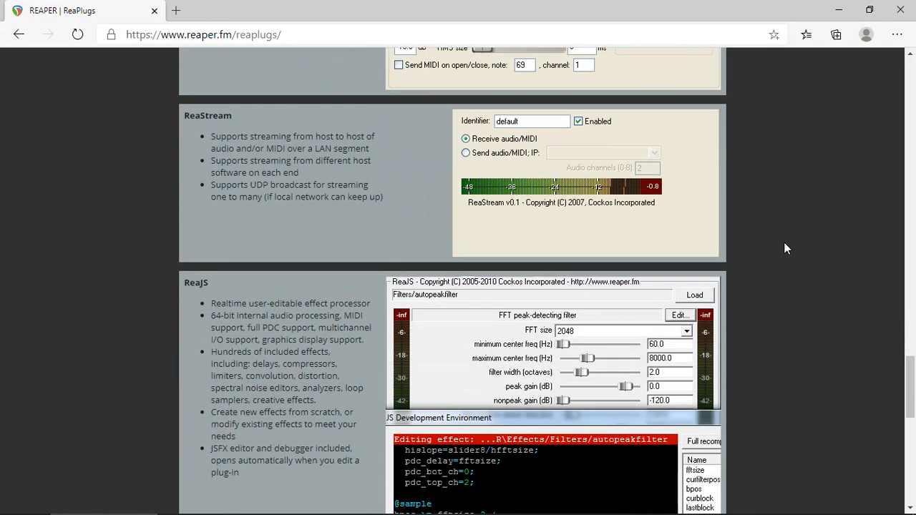
pyautogui.scroll(-3)
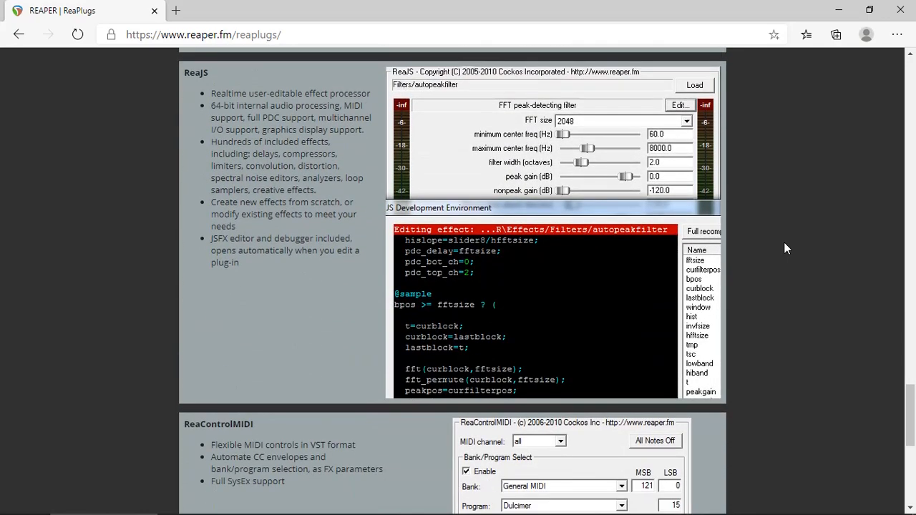
pyautogui.scroll(-3)
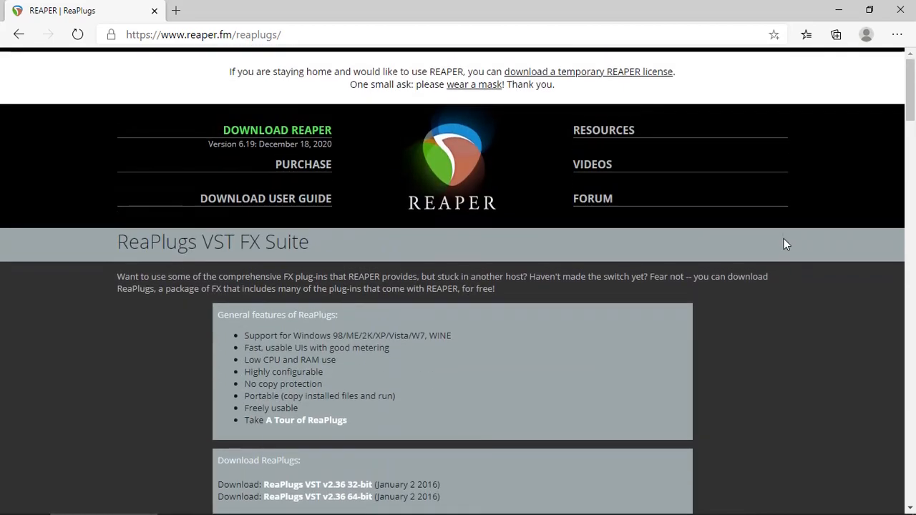
pyautogui.scroll(-3)
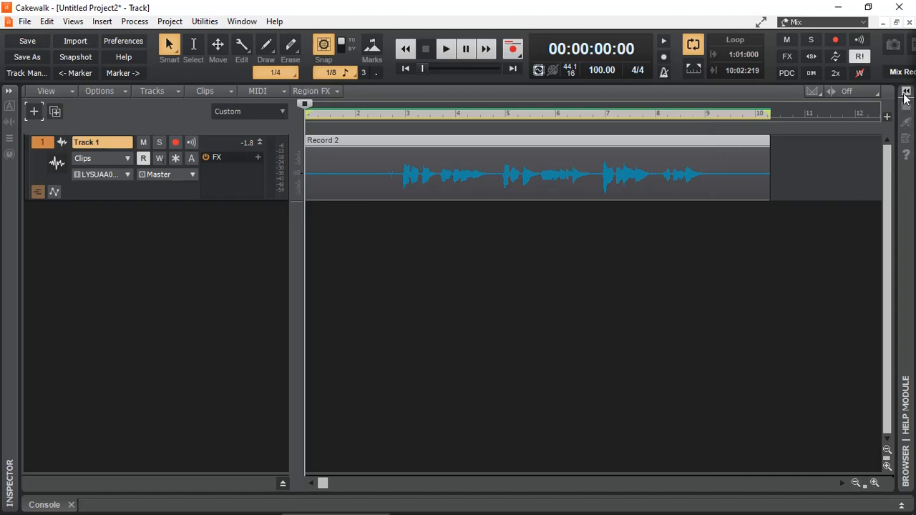
# Insert ReaFir (ReaPlugs Edition) on Track 1's FX bin and bring up its editor window
pyautogui.click(905, 92)
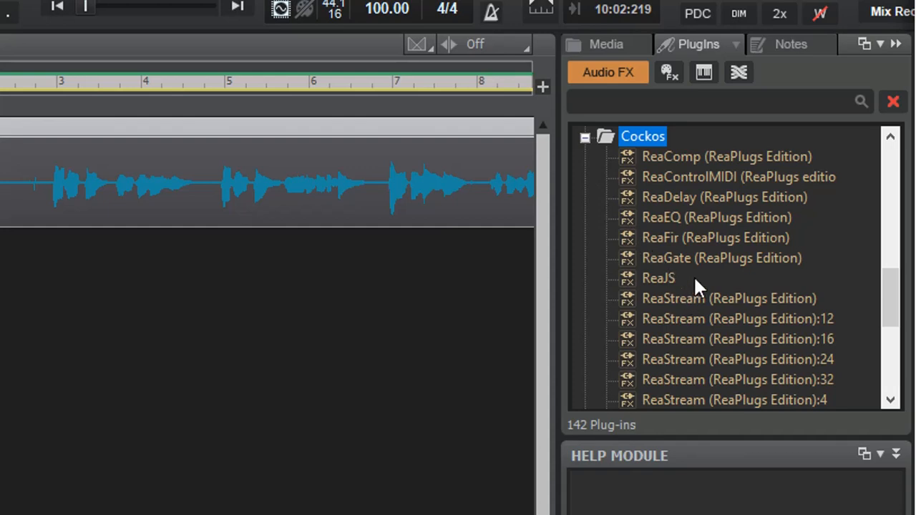
pyautogui.click(716, 238)
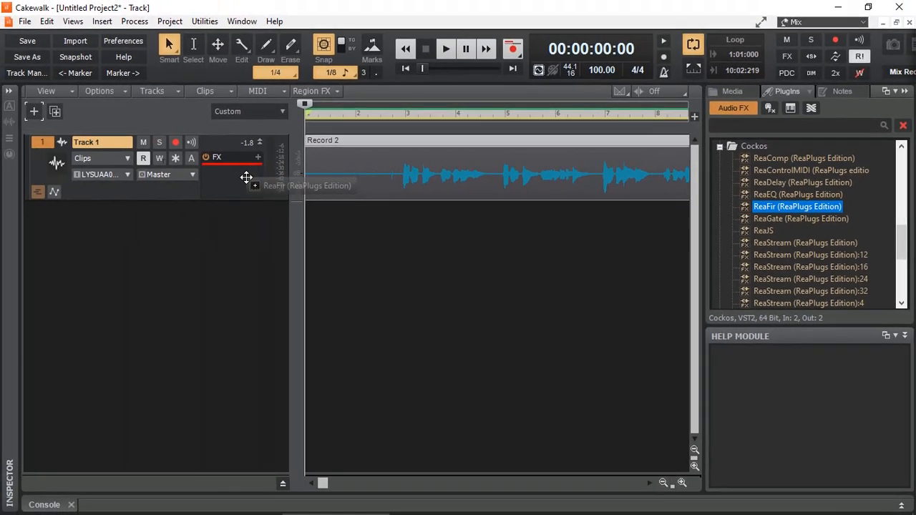
pyautogui.doubleClick(795, 206)
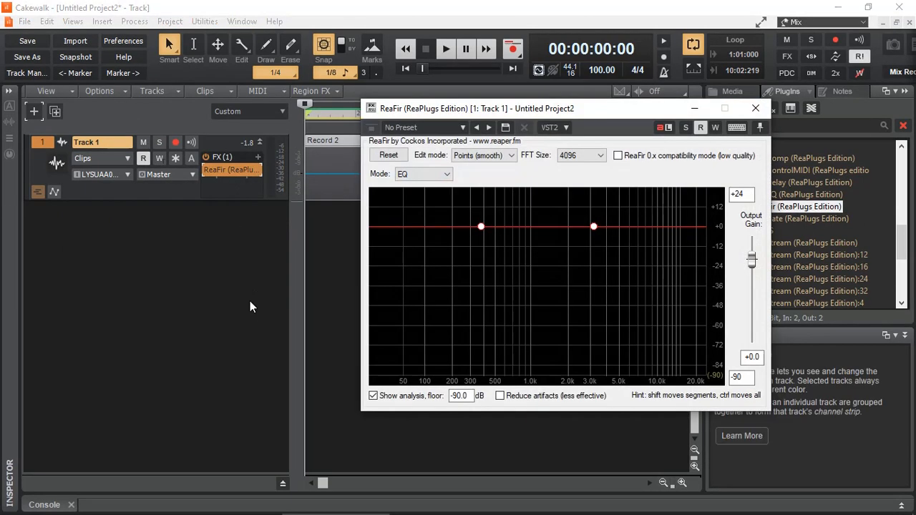
pyautogui.moveTo(476, 109); pyautogui.dragTo(590, 106)
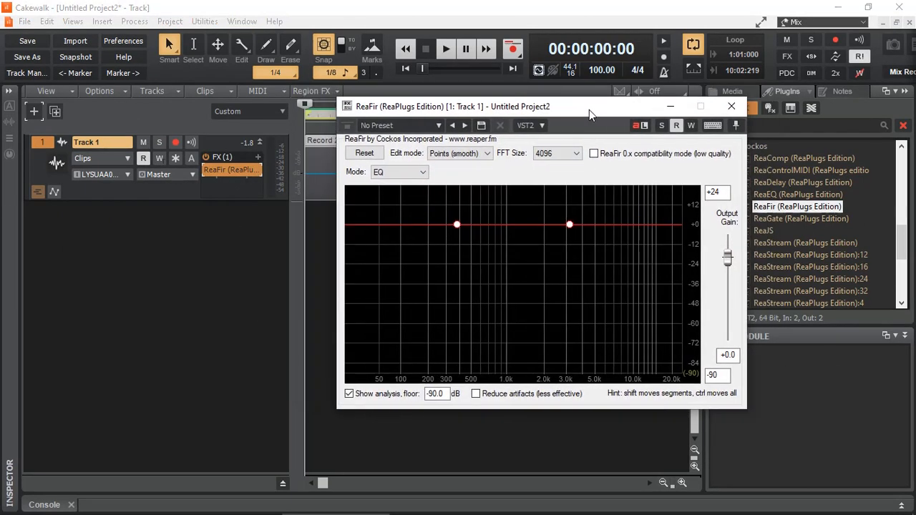
pyautogui.moveTo(570, 223)
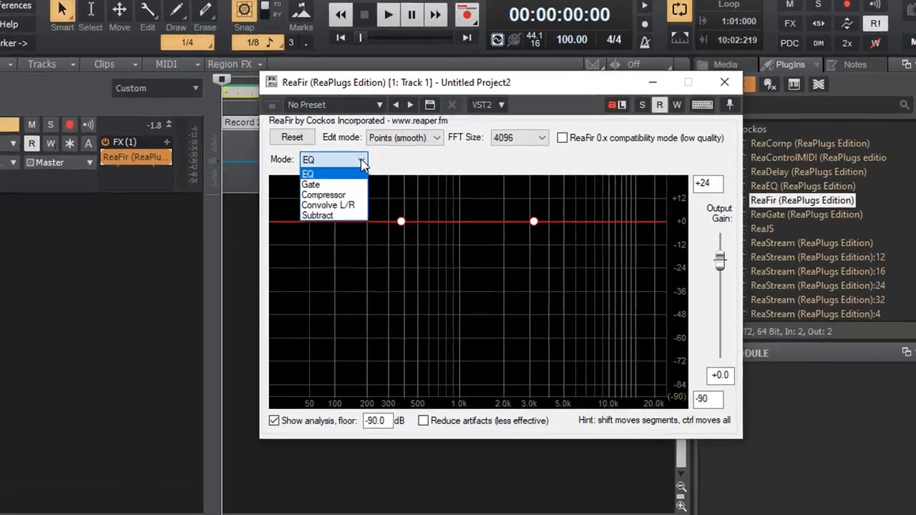
# Put ReaFir in Subtract mode with automatic noise-profile building on, and play a noise-only section to learn it
pyautogui.click(318, 215)
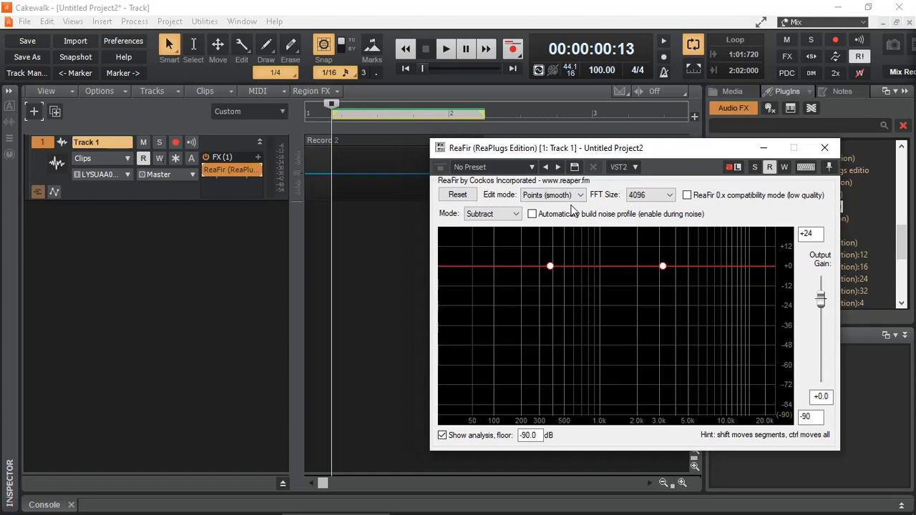
pyautogui.click(532, 215)
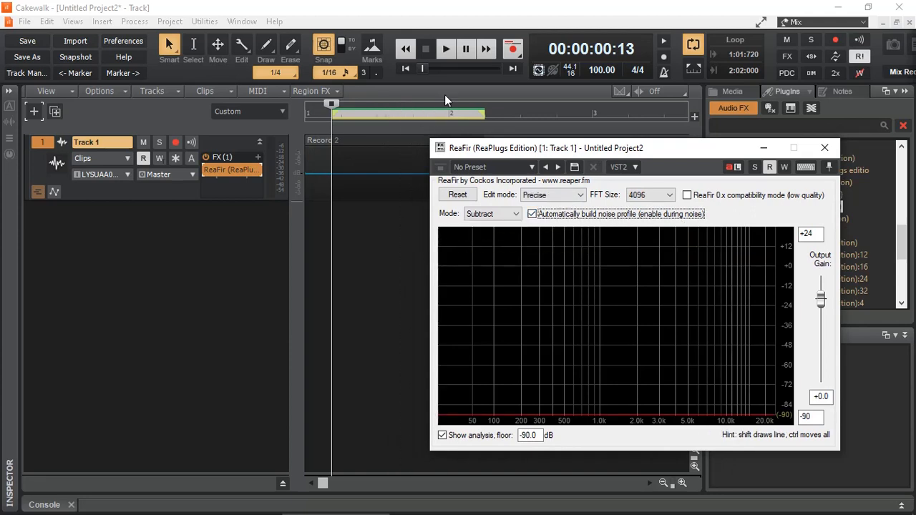
pyautogui.click(445, 49)
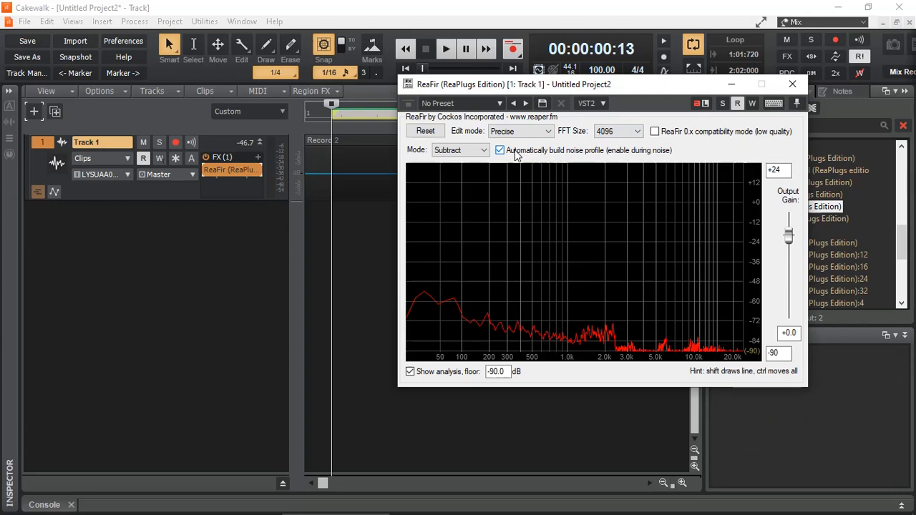
# Freeze the learned noise profile, then play the track and bypass ReaFir to compare against the unprocessed sound
pyautogui.click(499, 150)
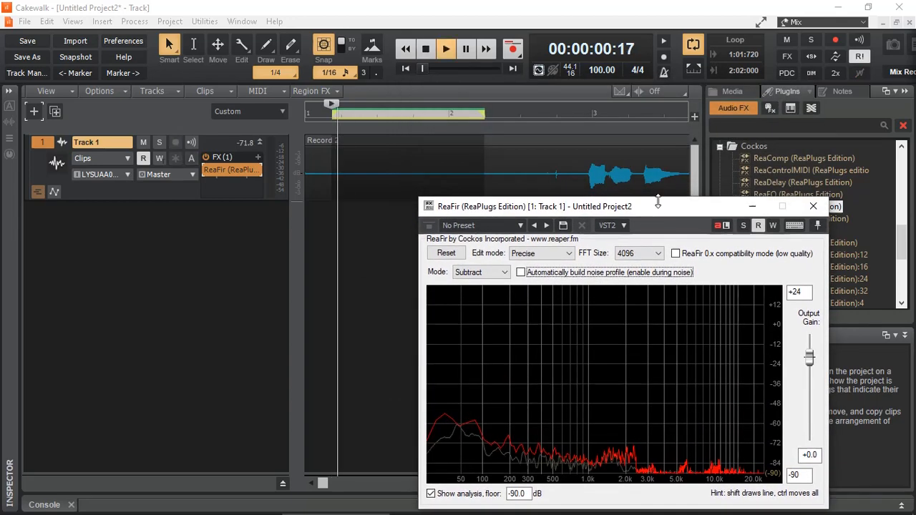
pyautogui.click(447, 49)
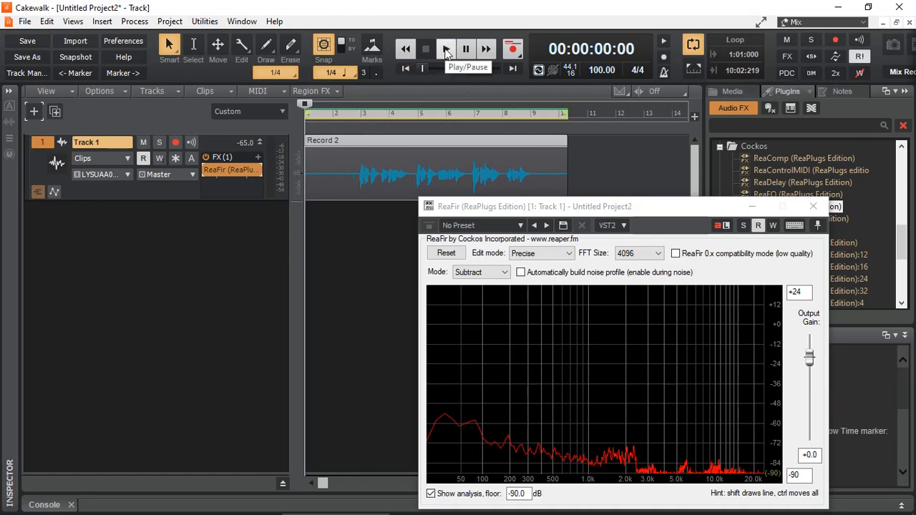
pyautogui.click(447, 49)
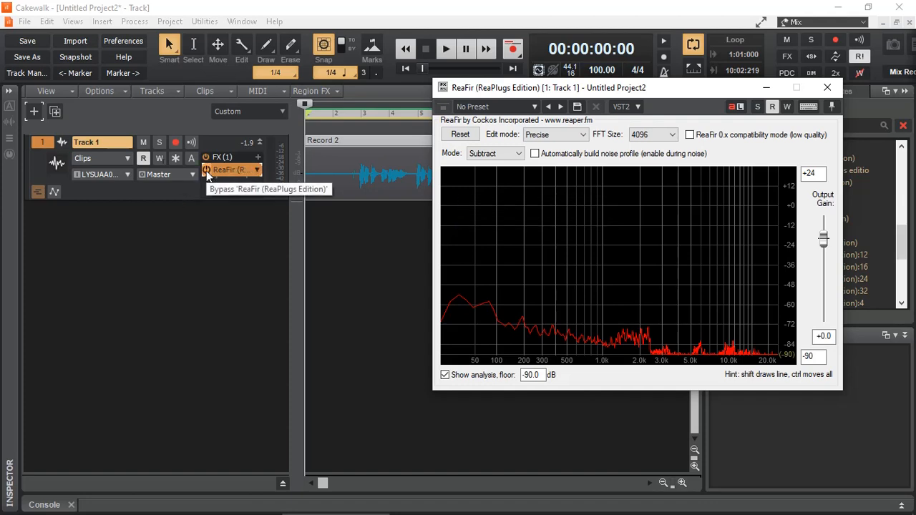
pyautogui.click(446, 48)
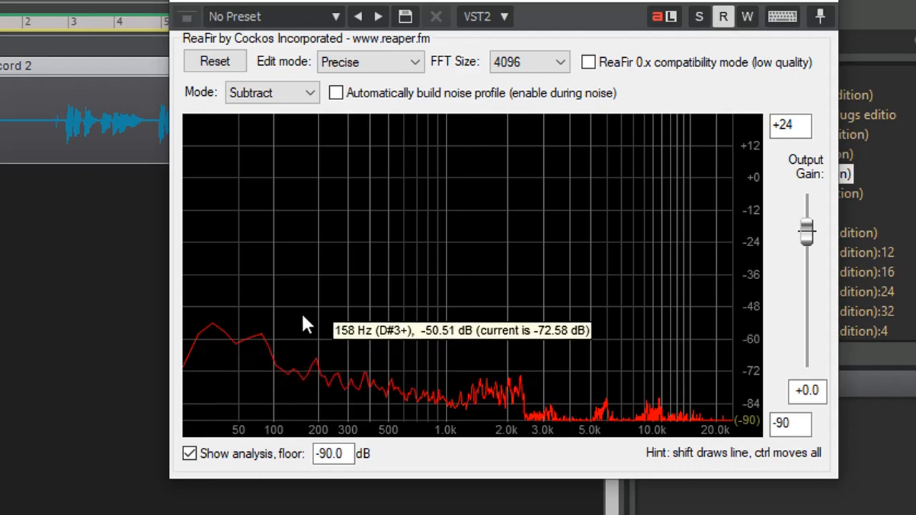
pyautogui.moveTo(573, 6)
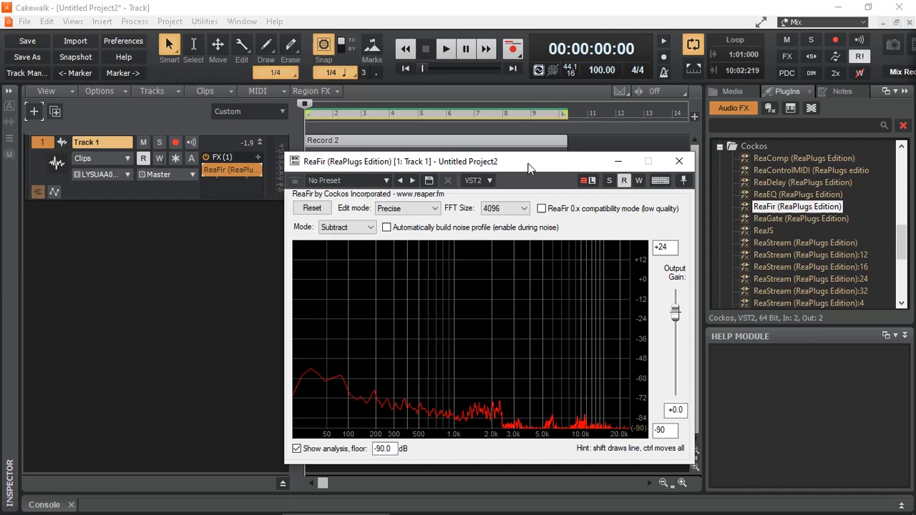
# Add Sonitus Equalizer to Track 1's FX bin ahead of ReaFir and close its settings window
pyautogui.scroll(-3)
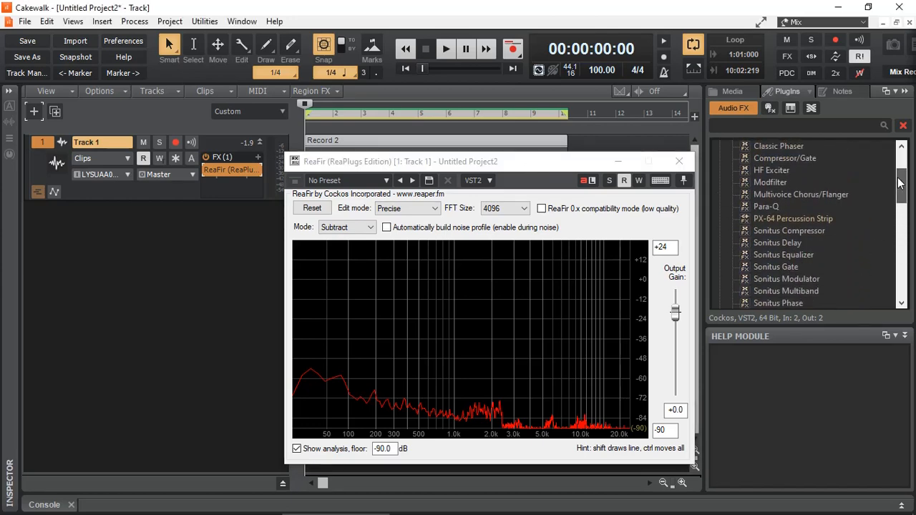
pyautogui.scroll(-3)
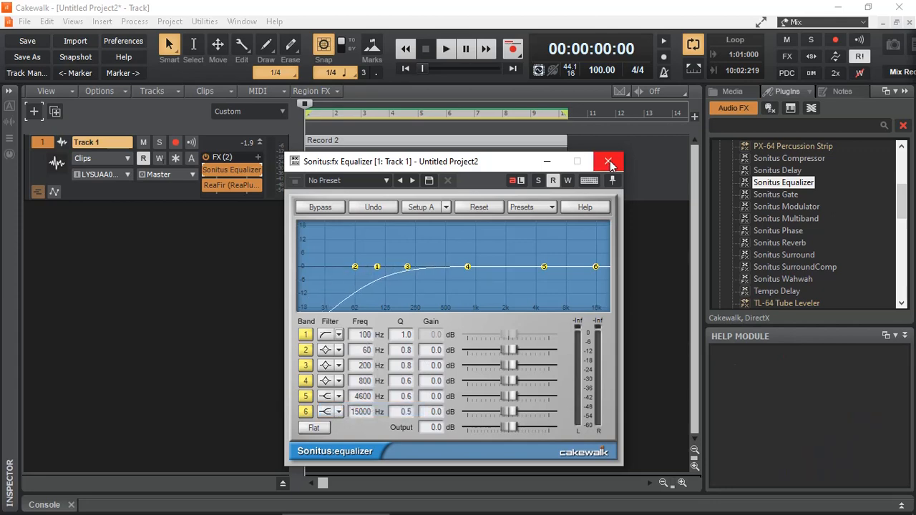
pyautogui.click(610, 160)
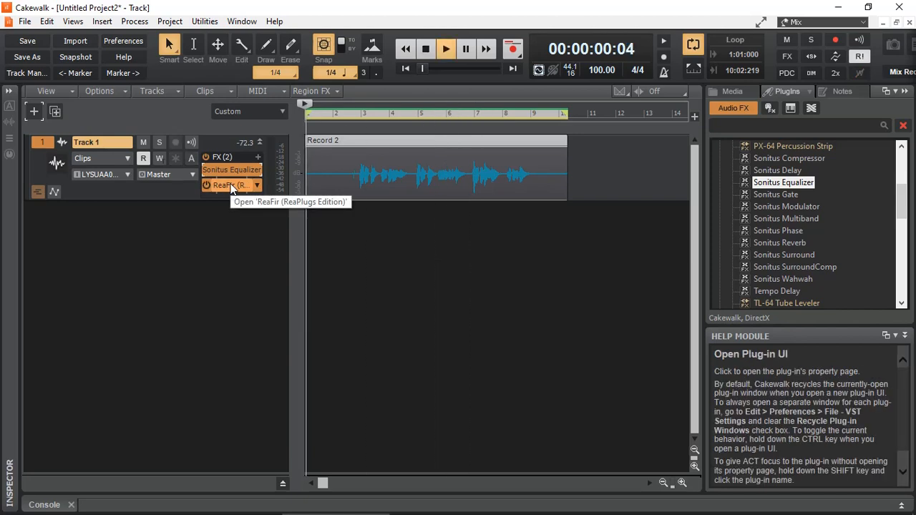
# Reopen ReaFir to watch its spectrum during playback, then stop the transport
pyautogui.click(447, 48)
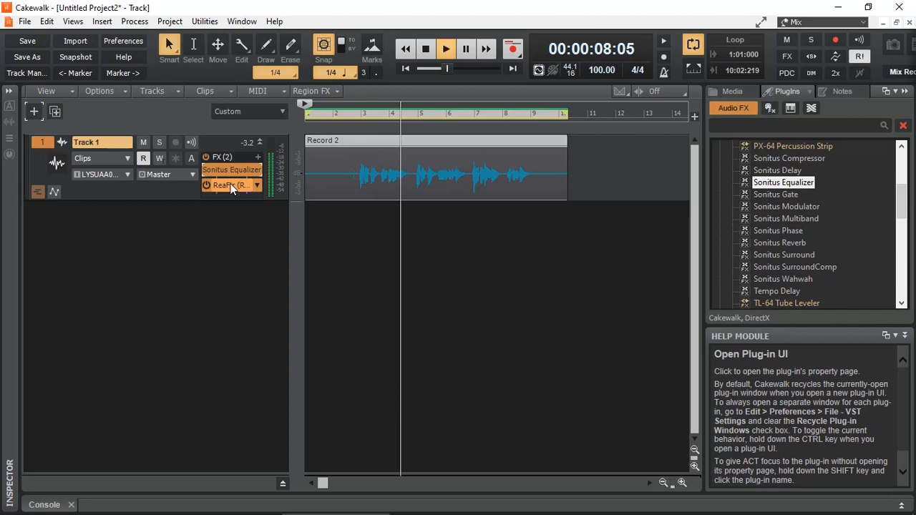
pyautogui.click(224, 186)
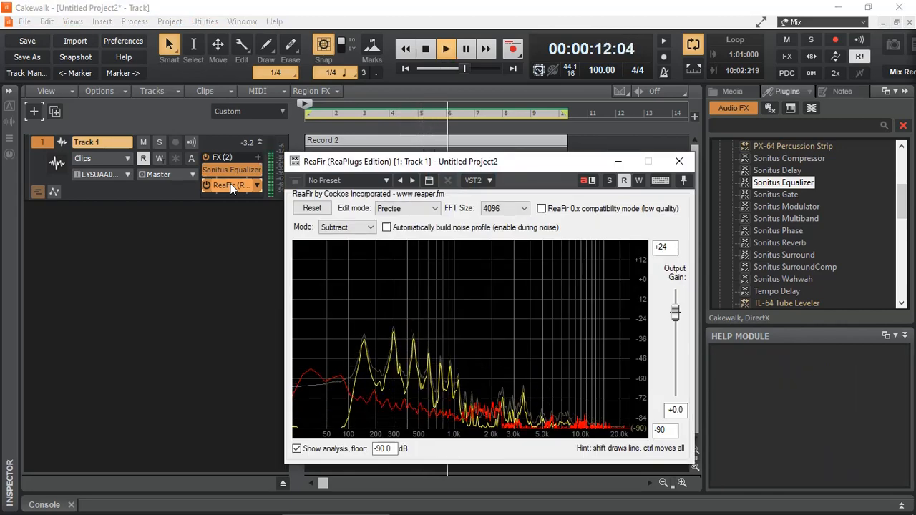
pyautogui.click(427, 49)
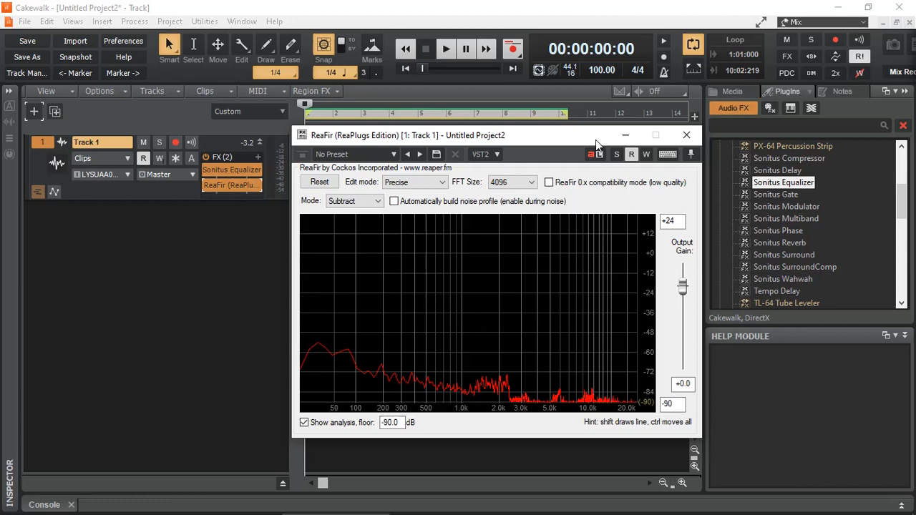
# Add Sonitus Gate after ReaFir with threshold -24.2 dB and depth -22.3 dB, then play the track
pyautogui.click(776, 194)
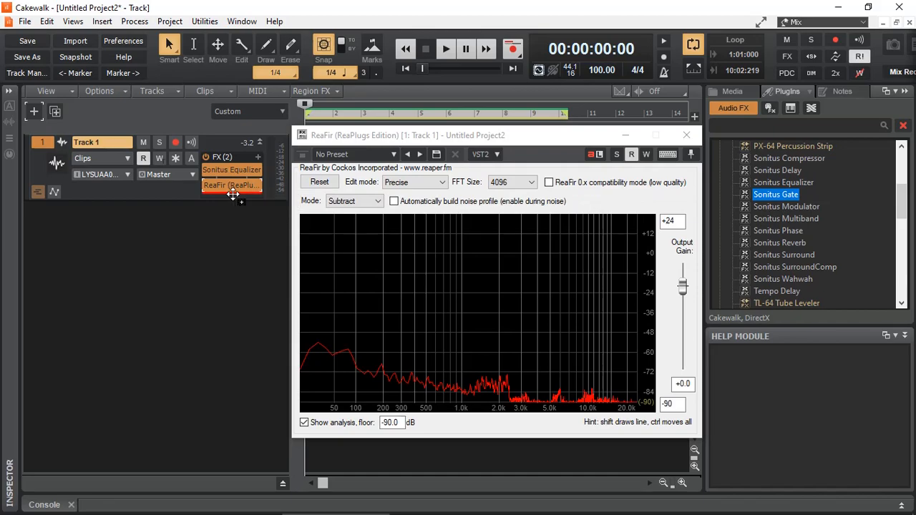
pyautogui.doubleClick(776, 195)
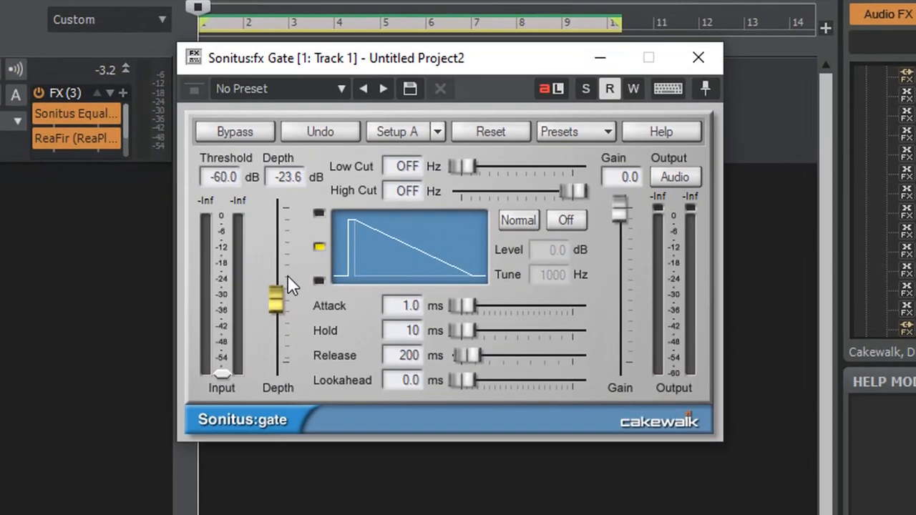
pyautogui.moveTo(274, 296); pyautogui.dragTo(275, 303)
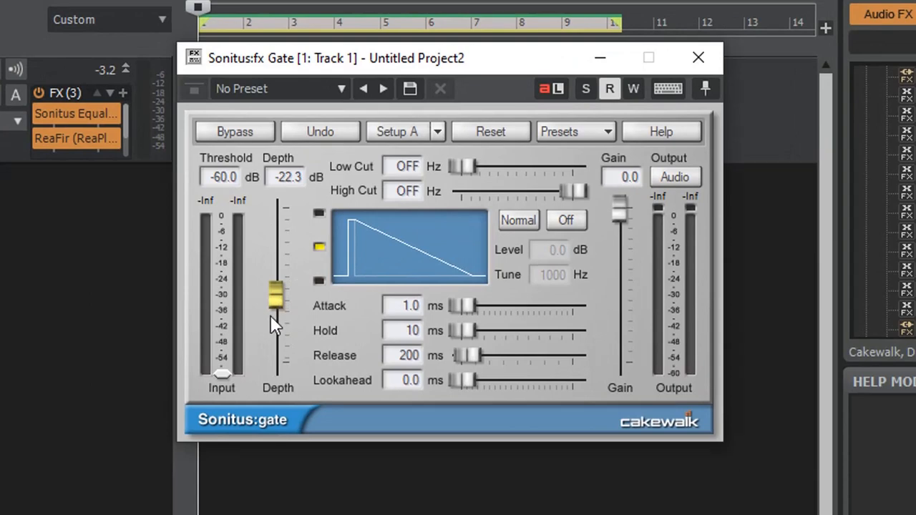
pyautogui.moveTo(226, 379)
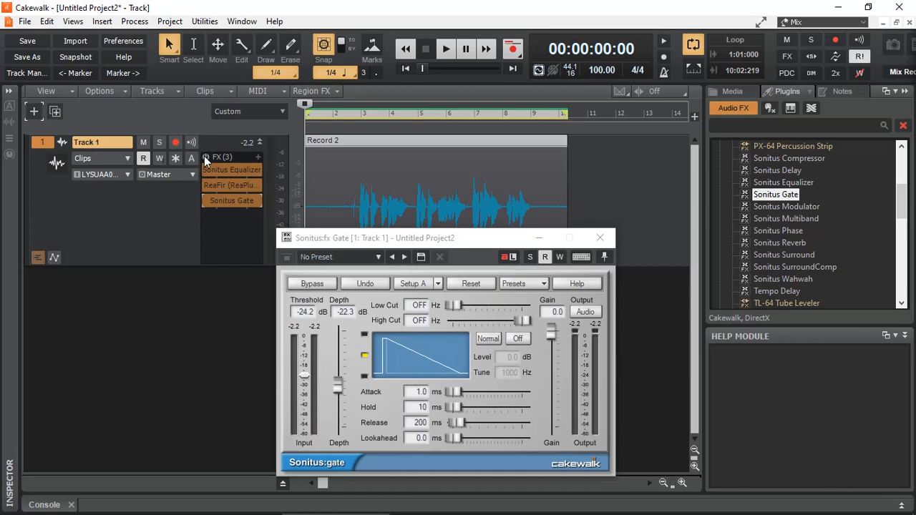
pyautogui.click(445, 49)
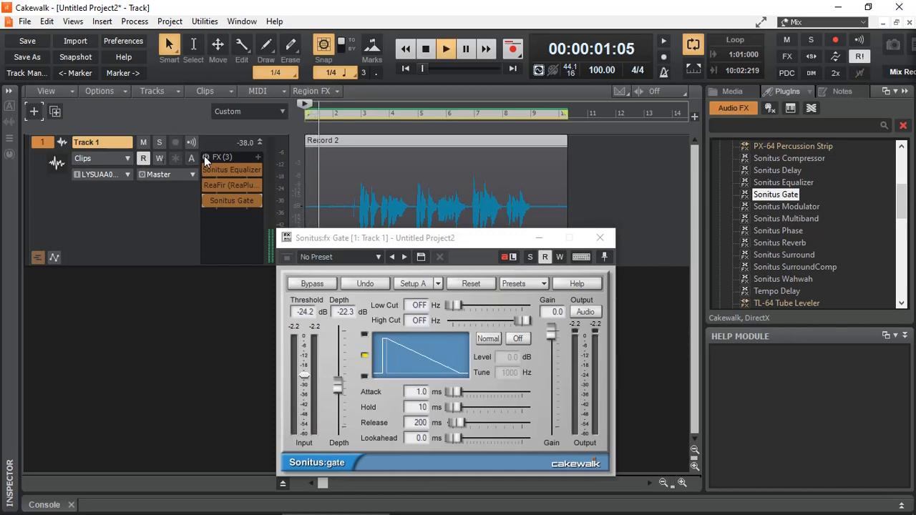